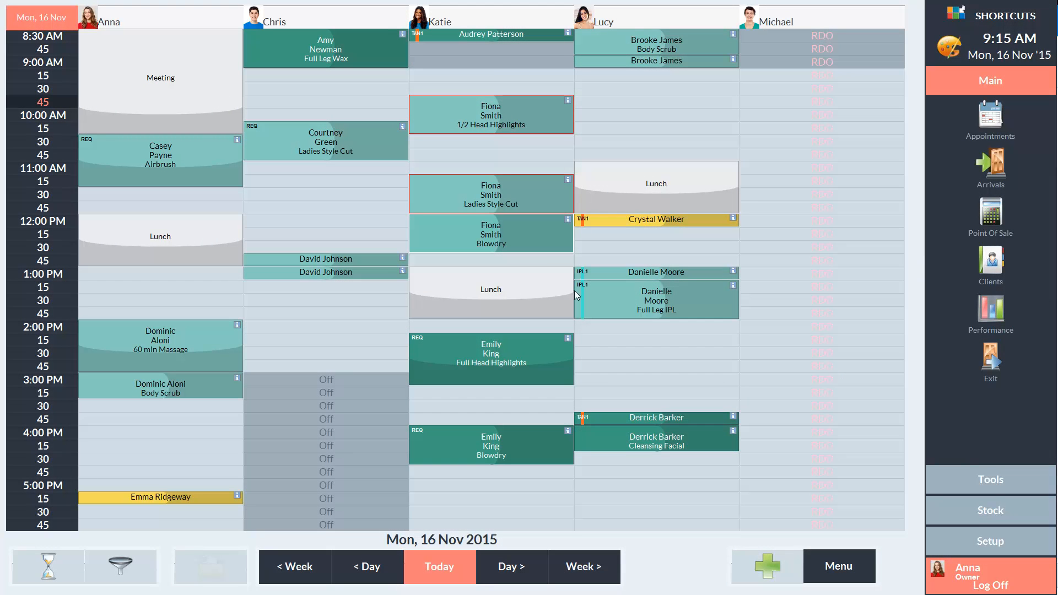
mouse_move(993, 545)
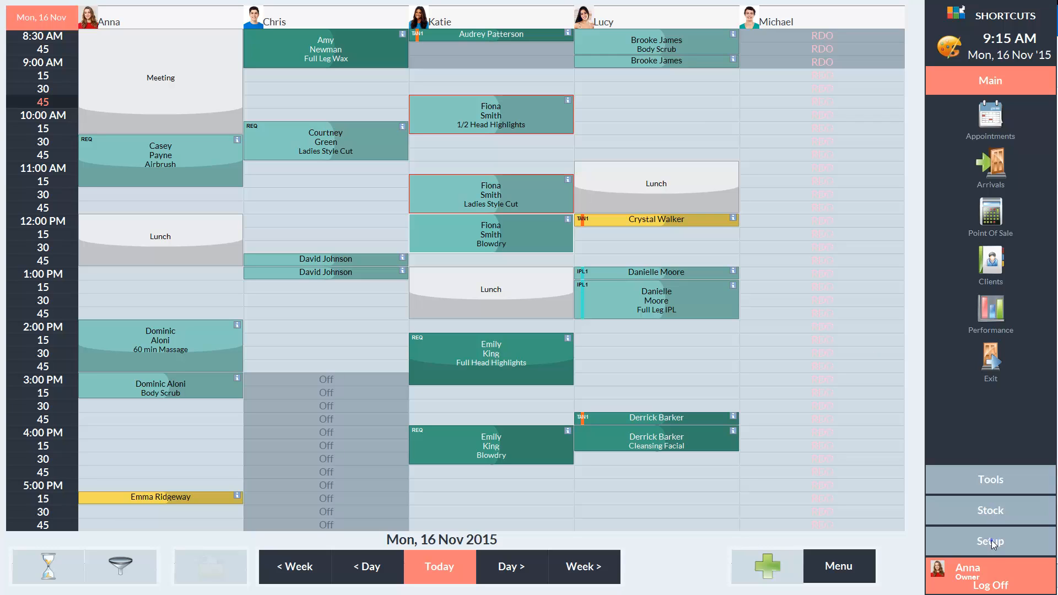
Step: Go to the Employees setup screen and view existing employee Anna's record
click(990, 540)
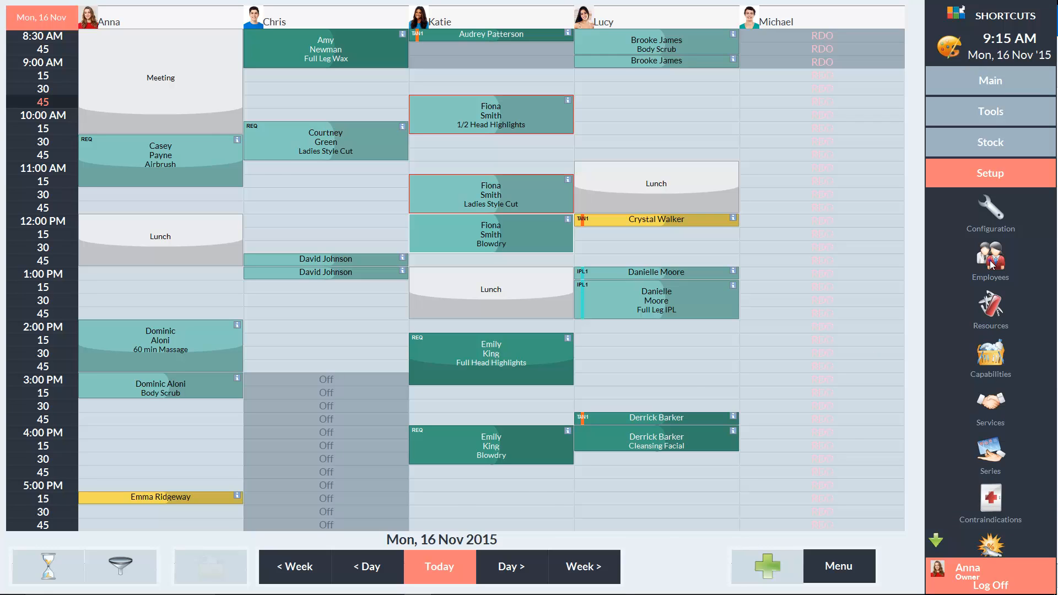
click(990, 260)
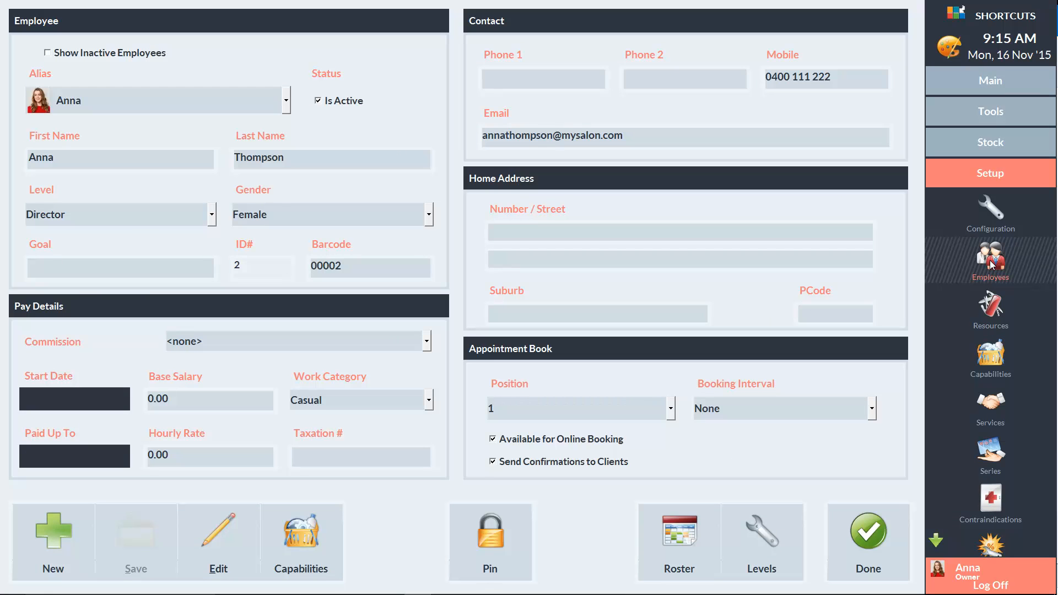
mouse_move(497, 232)
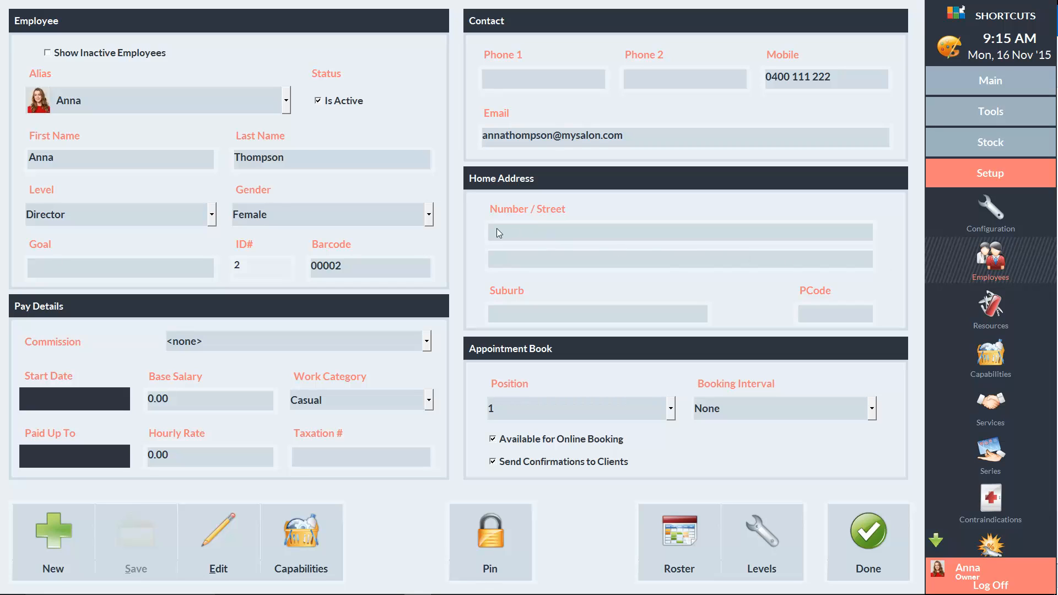
click(285, 100)
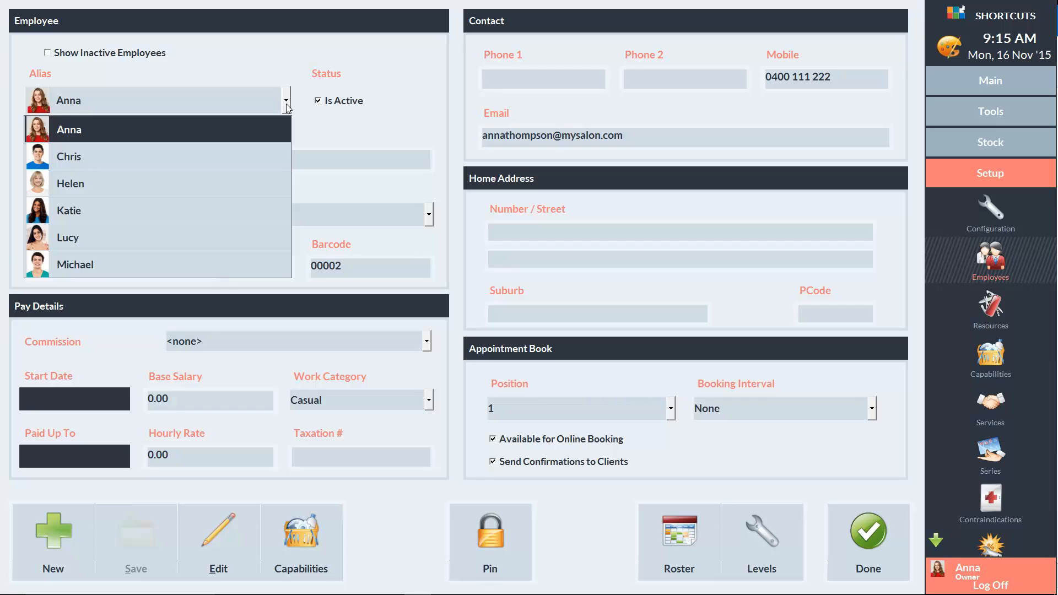
click(69, 129)
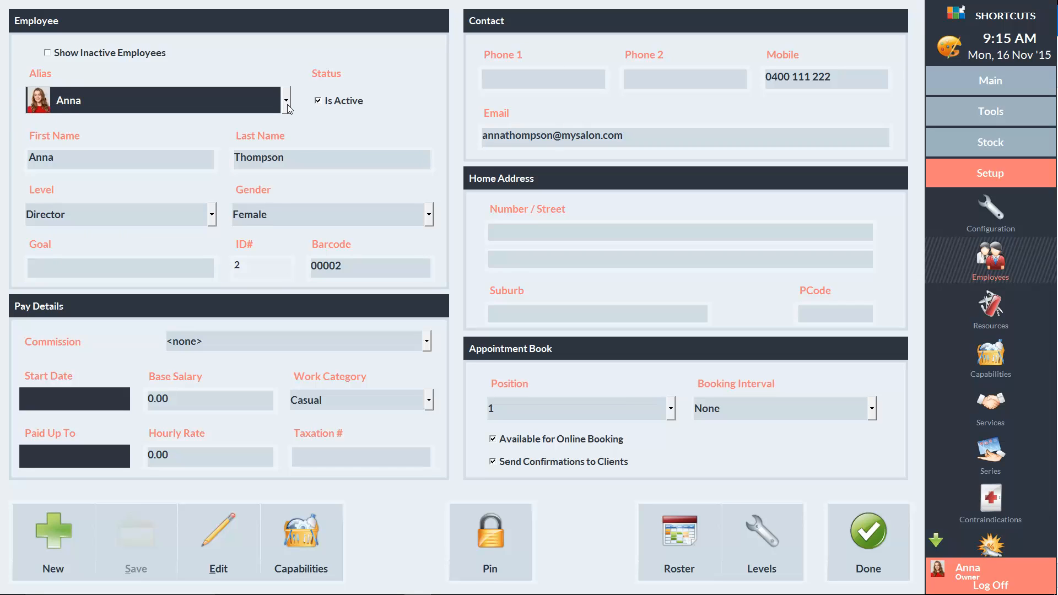
mouse_move(119, 202)
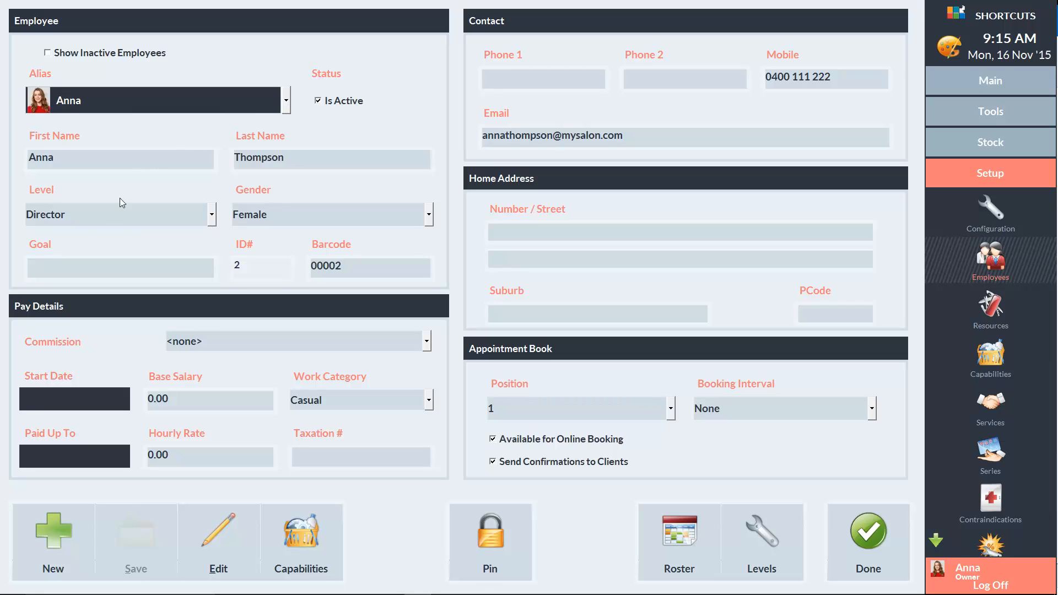
Step: Add a new employee with alias 'Michelle' and the Employee security level
click(53, 529)
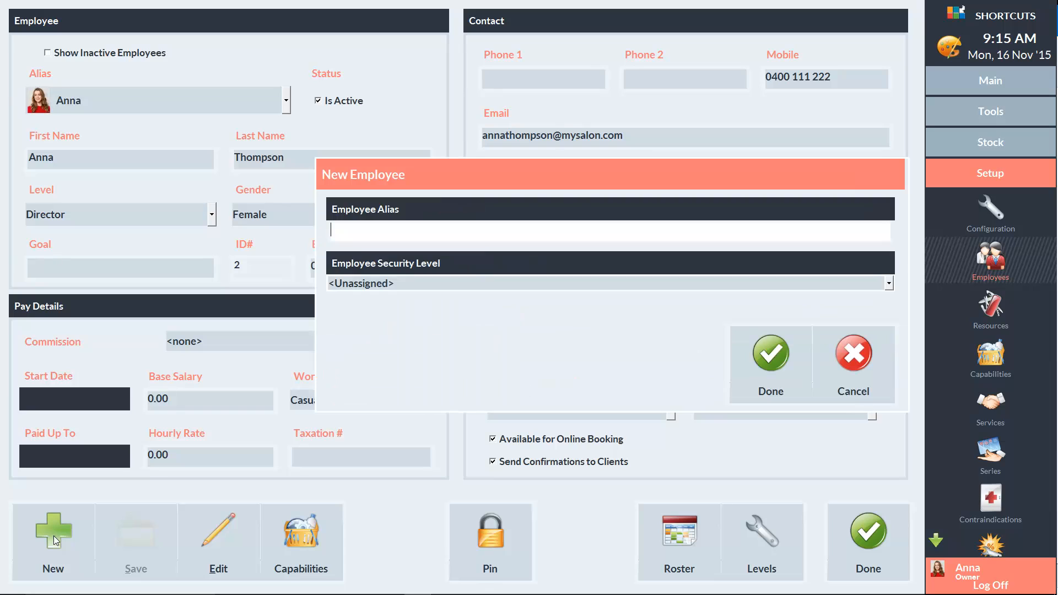
mouse_move(333, 433)
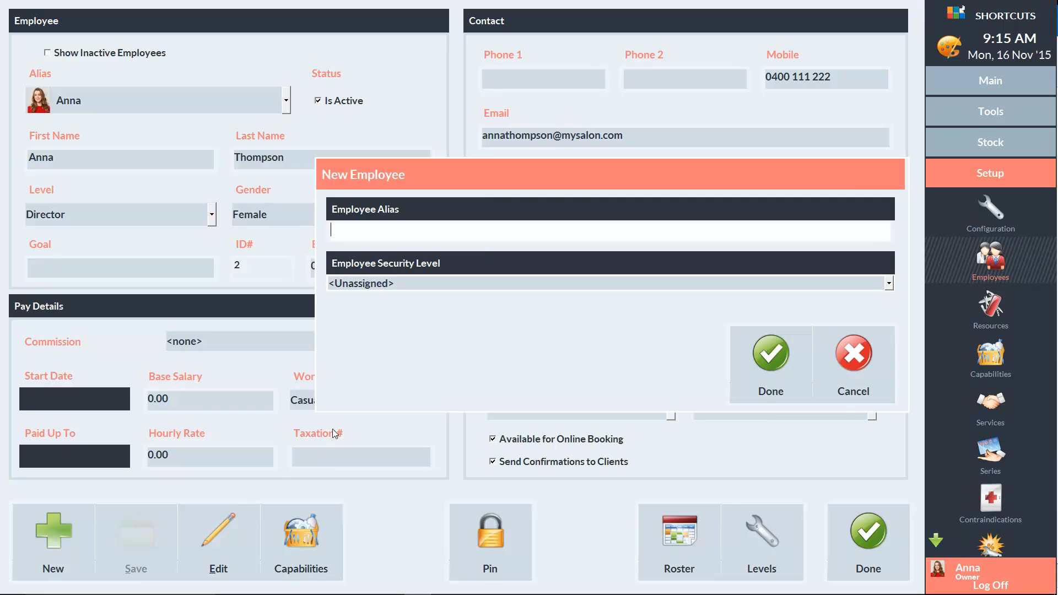
mouse_move(393, 231)
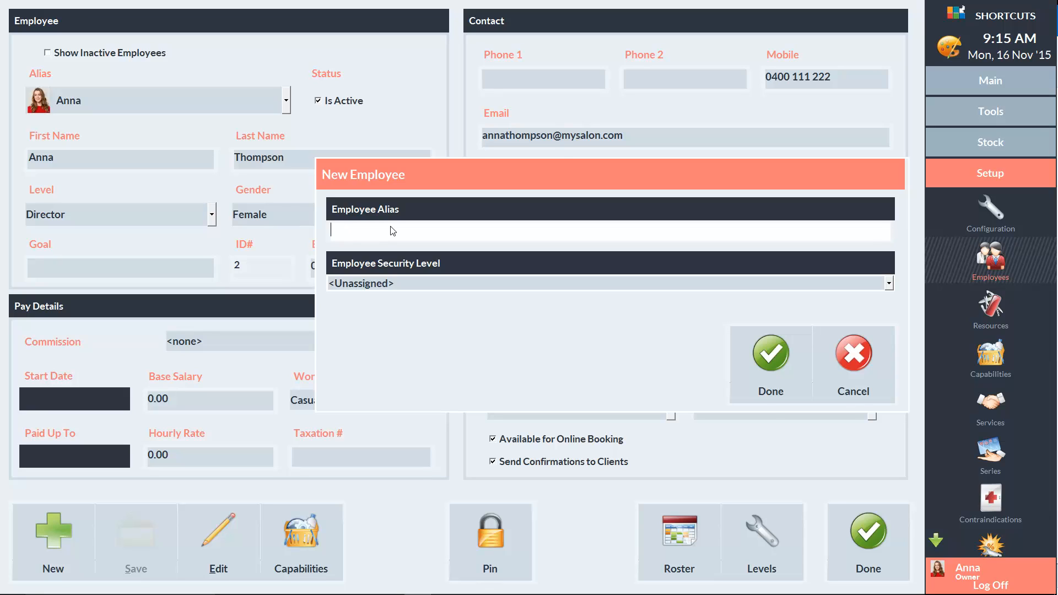
text(Michelle)
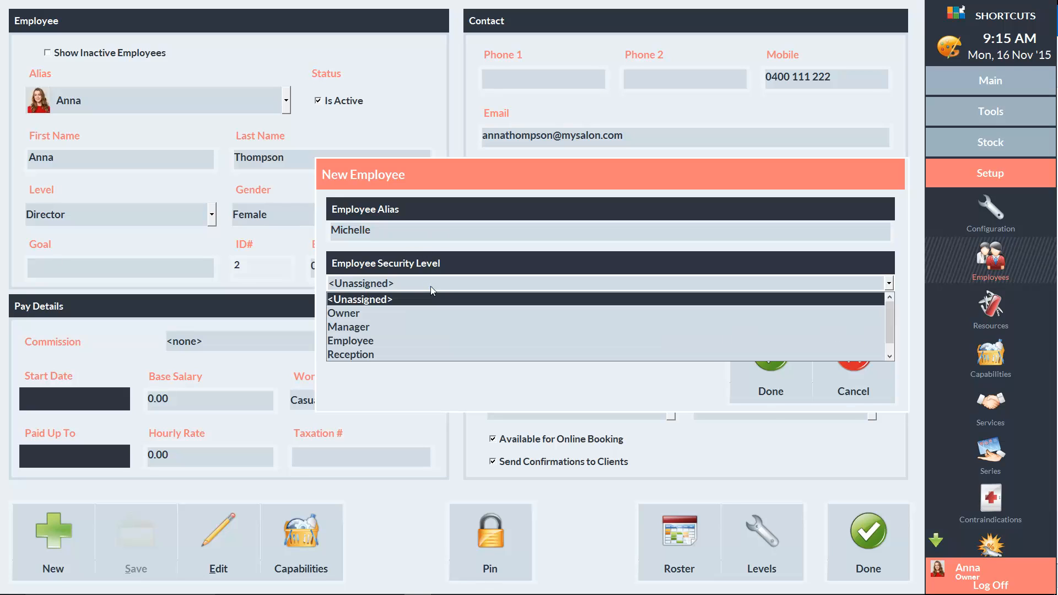
click(350, 340)
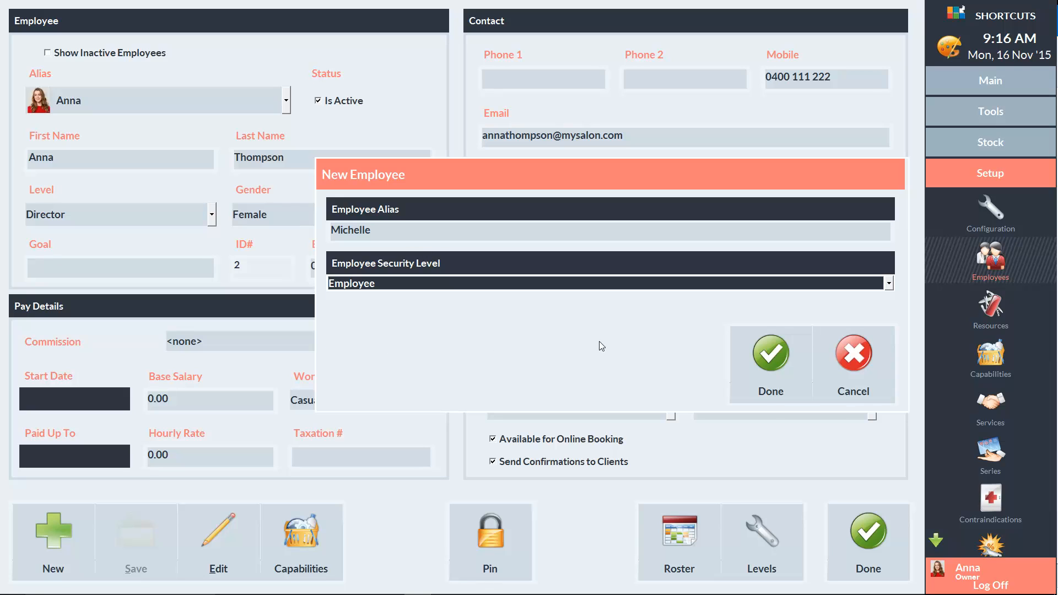
click(770, 353)
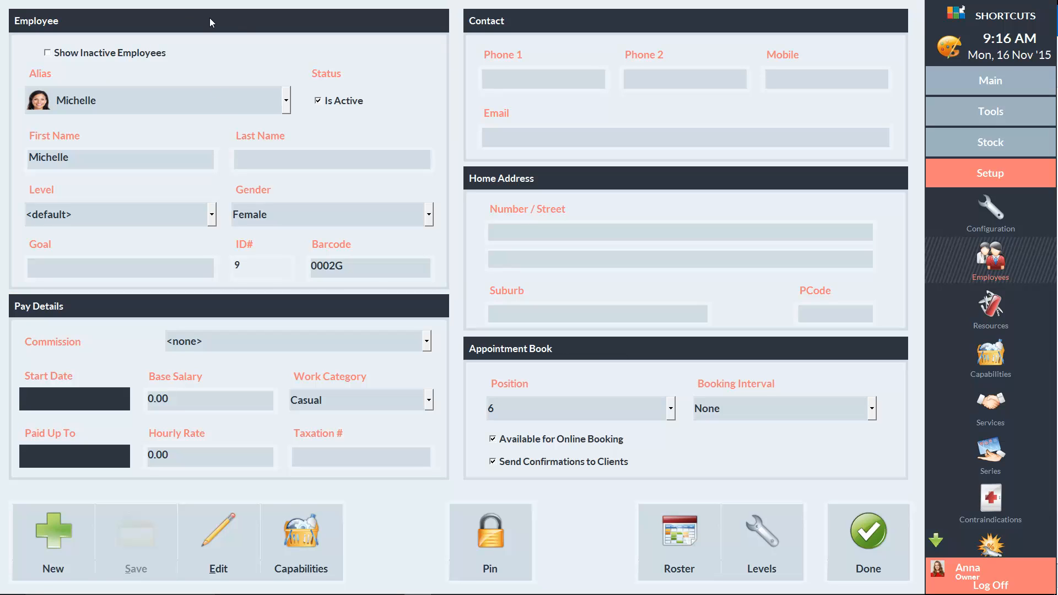
text(Baker)
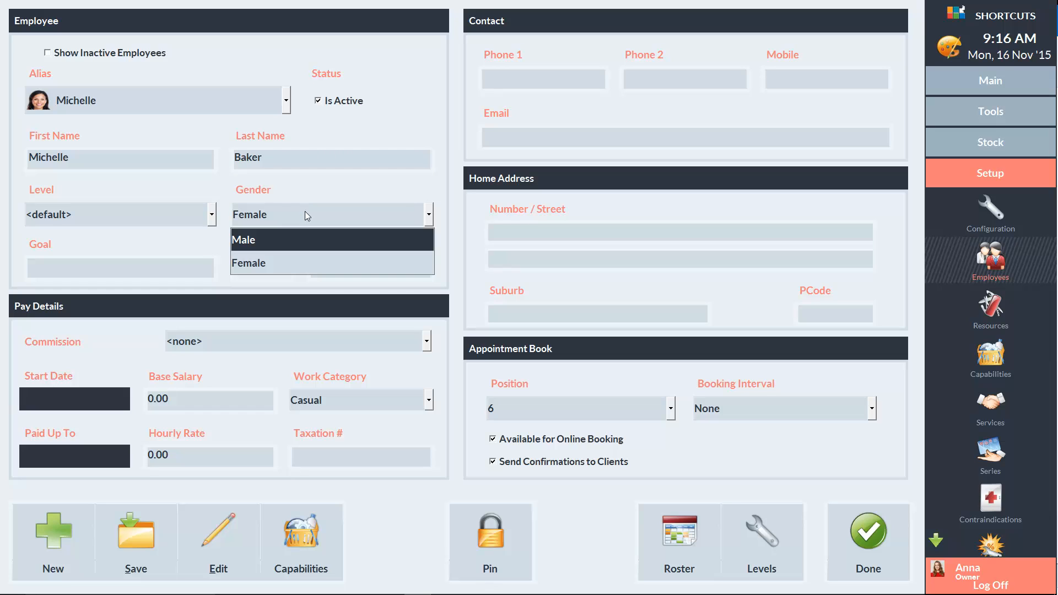
click(249, 262)
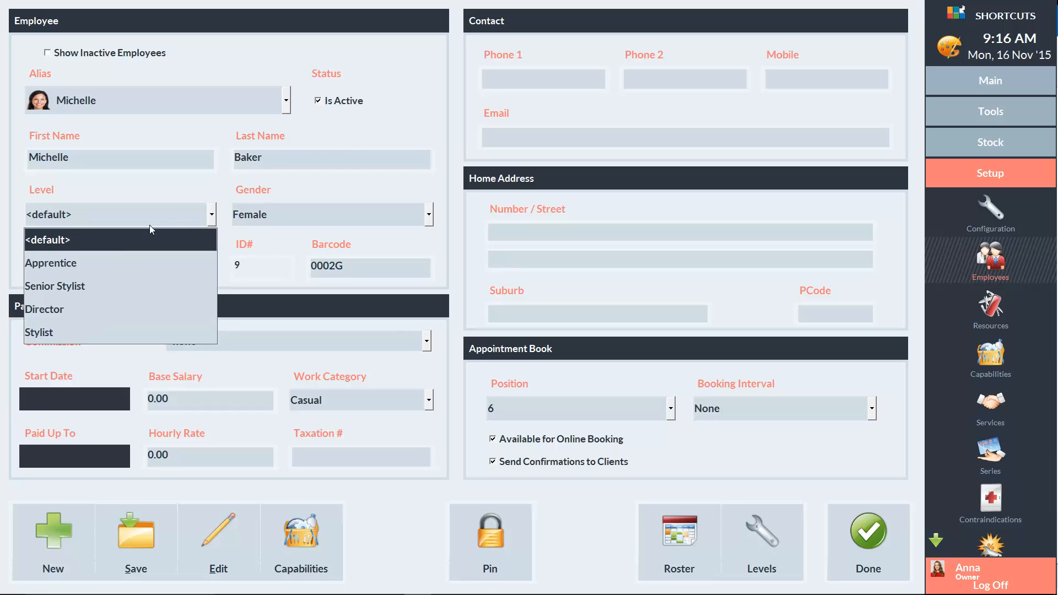
click(39, 332)
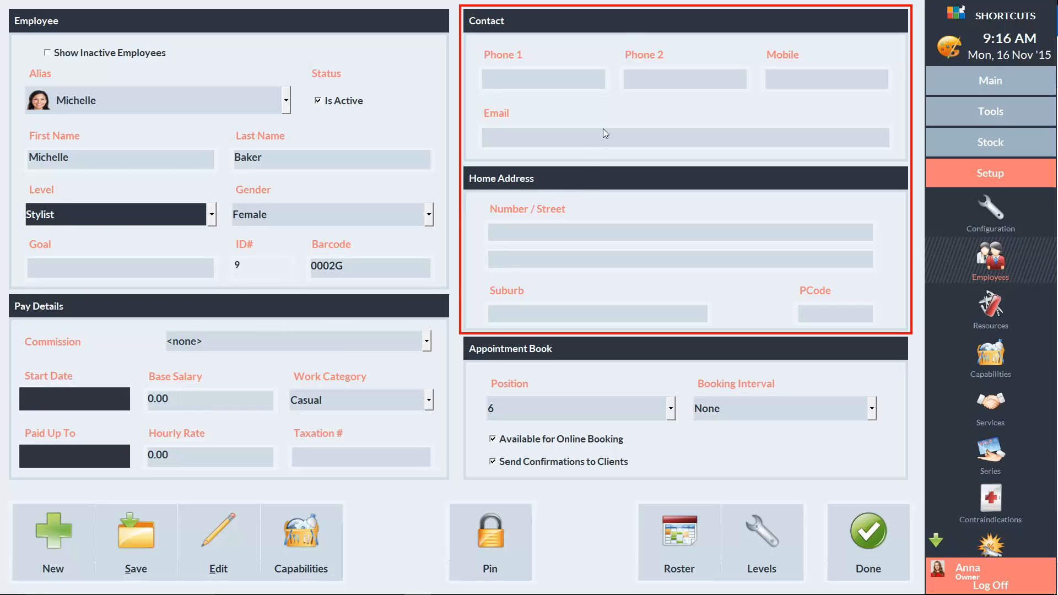
mouse_move(623, 27)
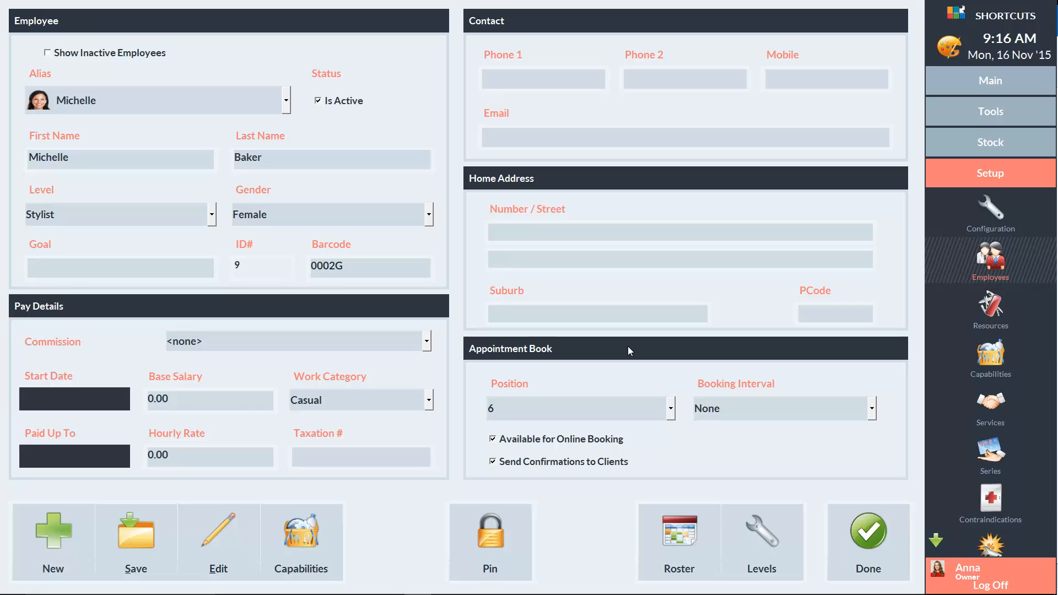
mouse_move(671, 401)
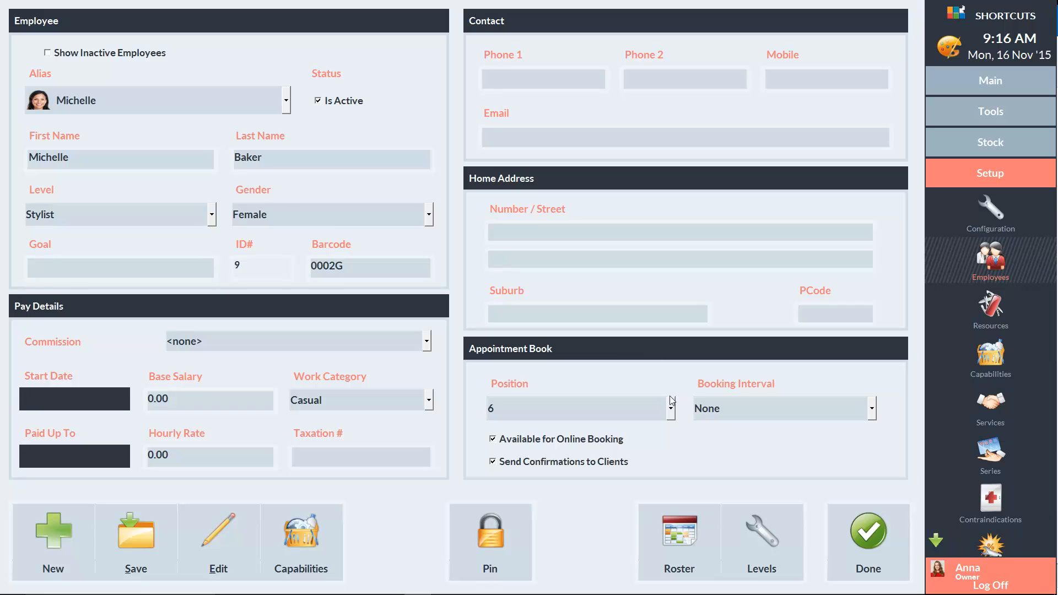
Step: Put Michelle at appointment book position 5 and save her record
click(669, 408)
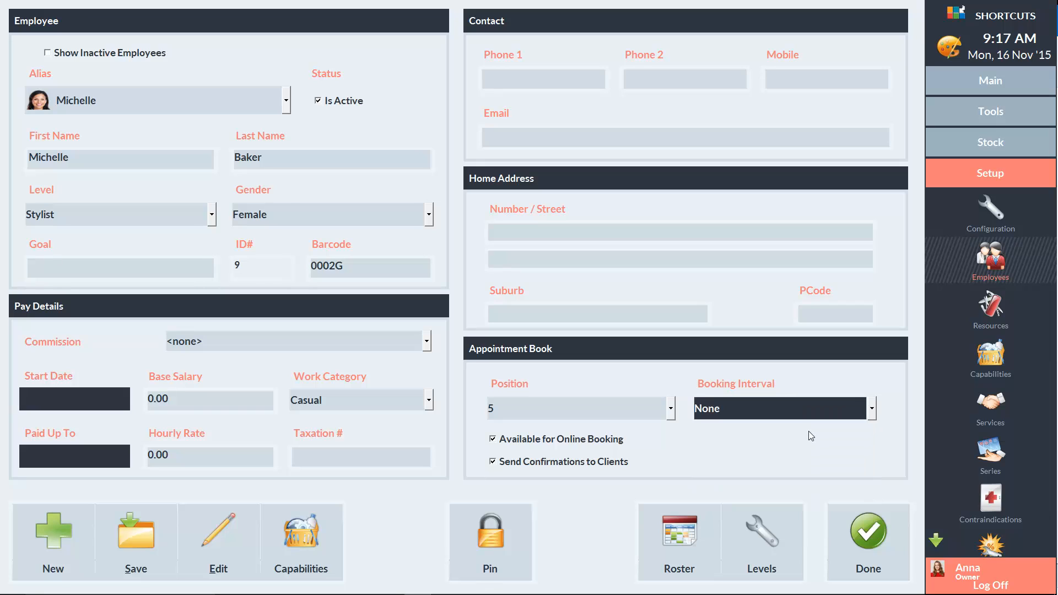
mouse_move(535, 438)
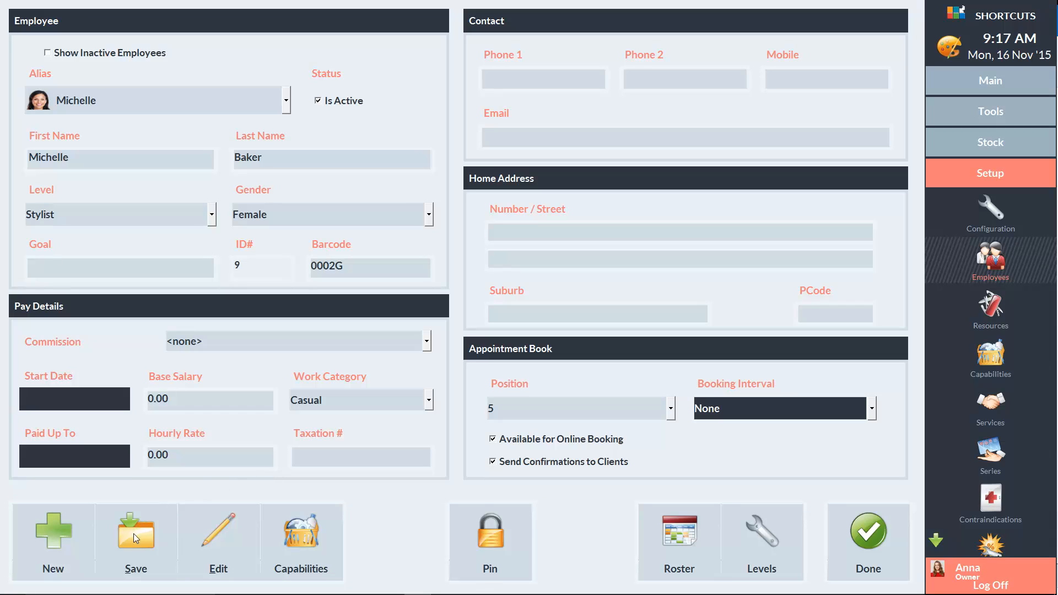
click(135, 532)
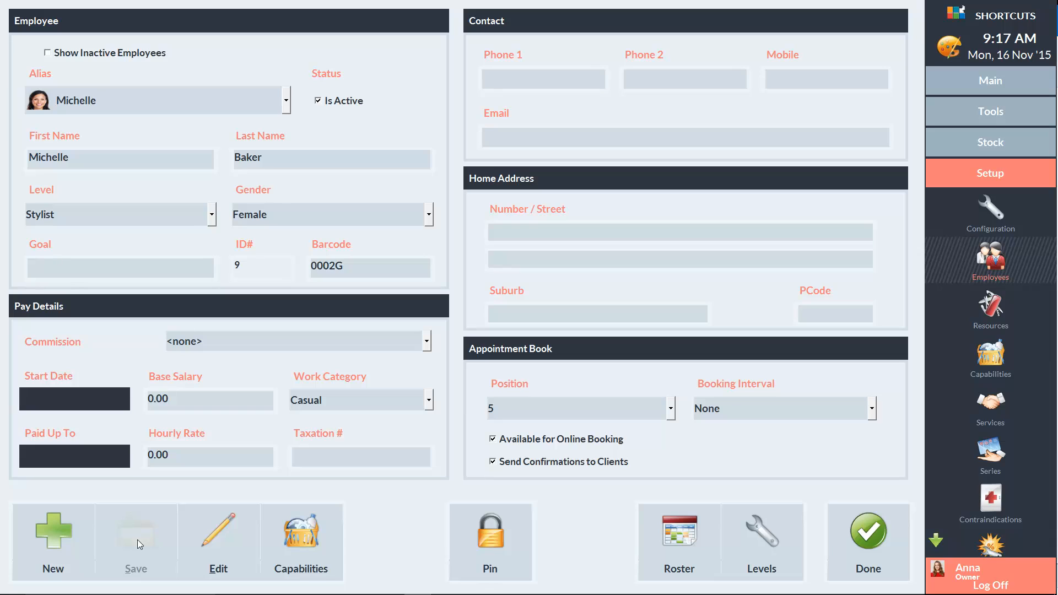
Step: Open Michelle's record in the Edit Employee window
click(217, 530)
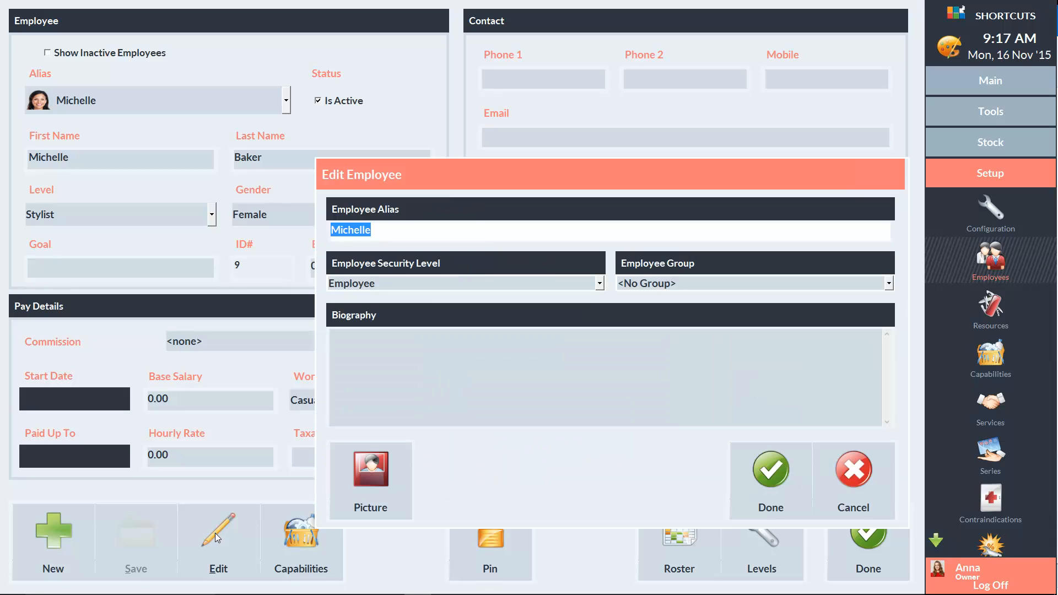
mouse_move(654, 424)
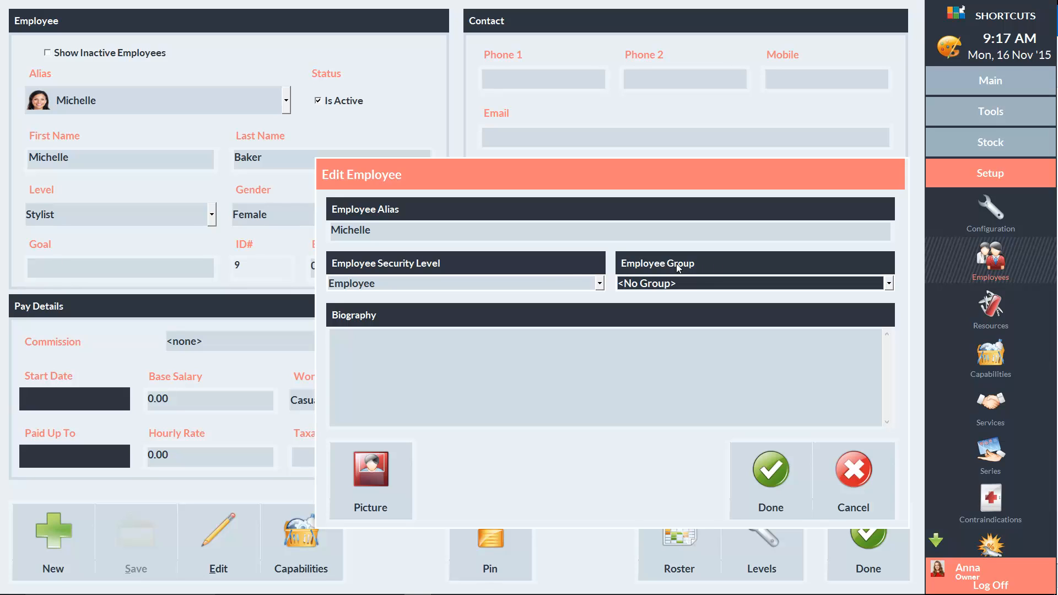
mouse_move(414, 363)
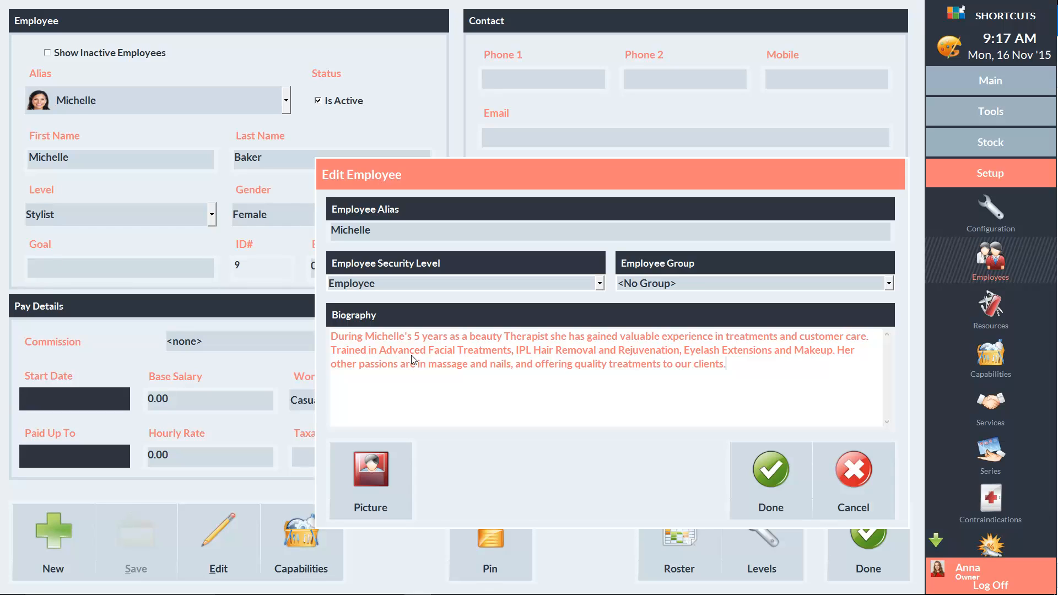
mouse_move(376, 380)
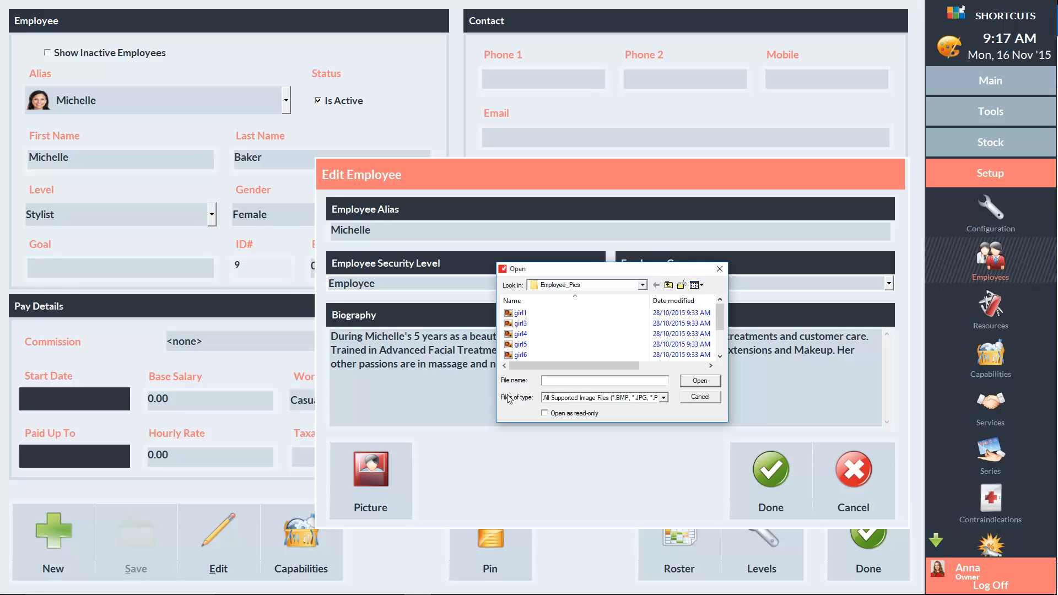
click(520, 324)
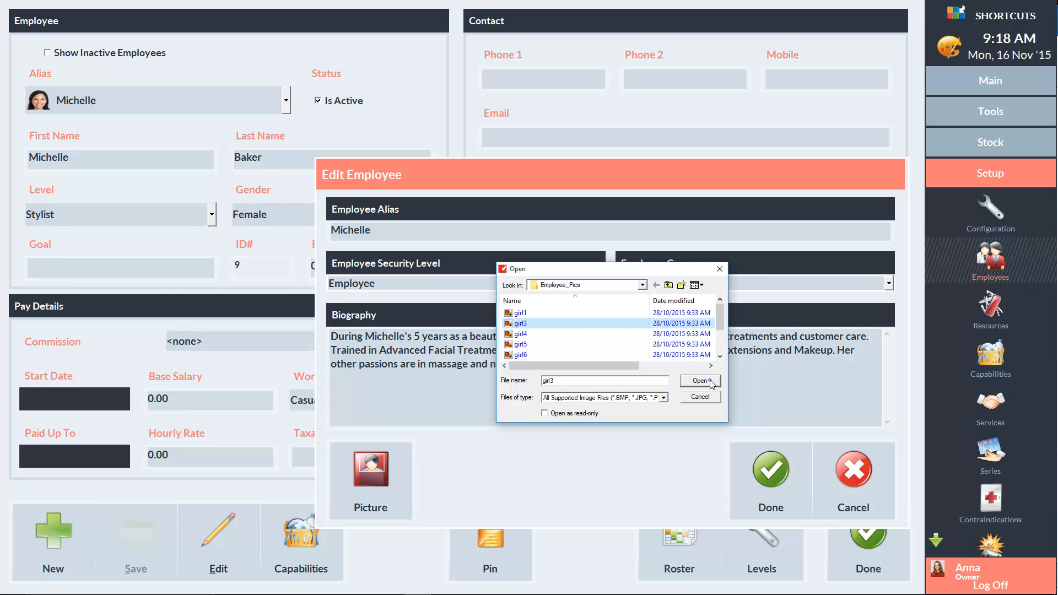
click(700, 380)
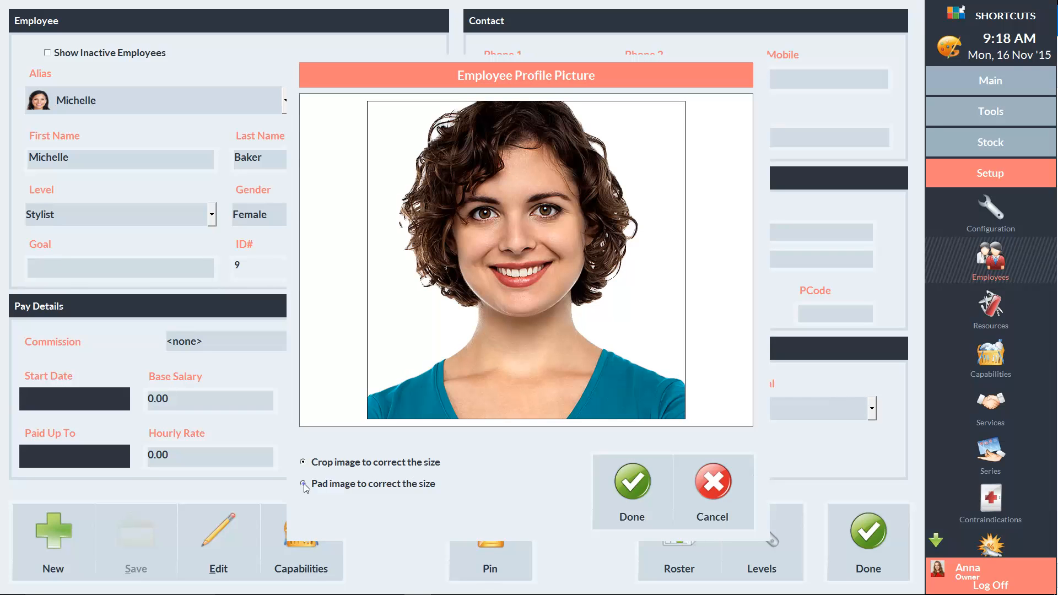
click(304, 485)
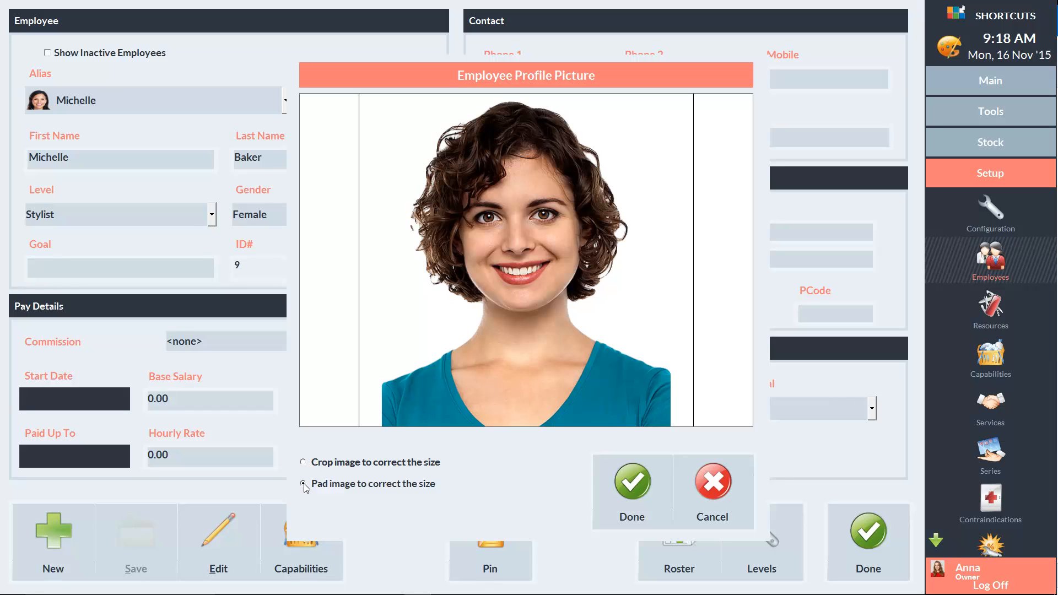
click(304, 484)
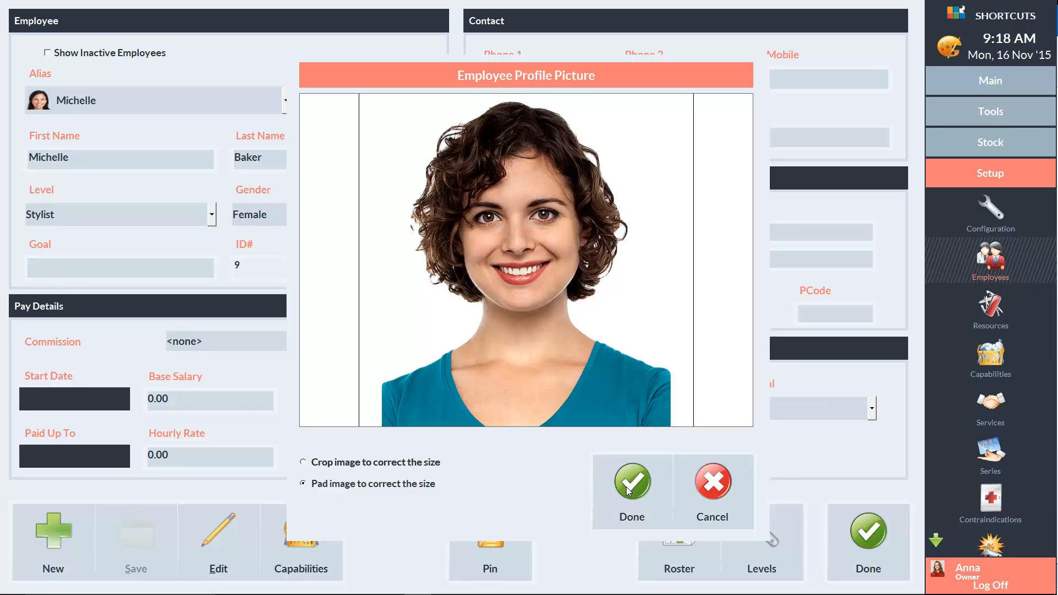
click(631, 482)
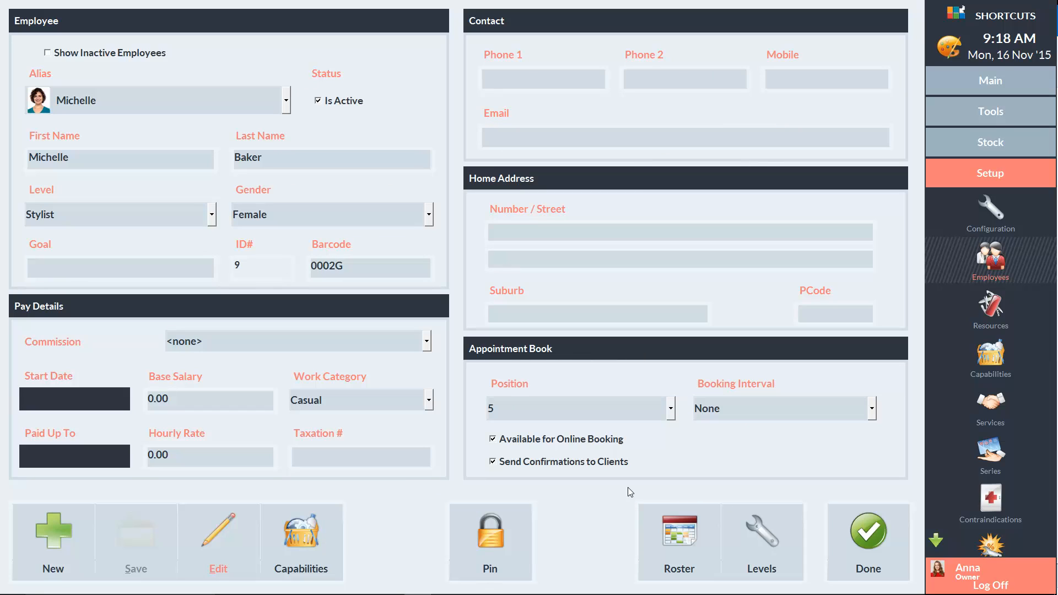
mouse_move(408, 501)
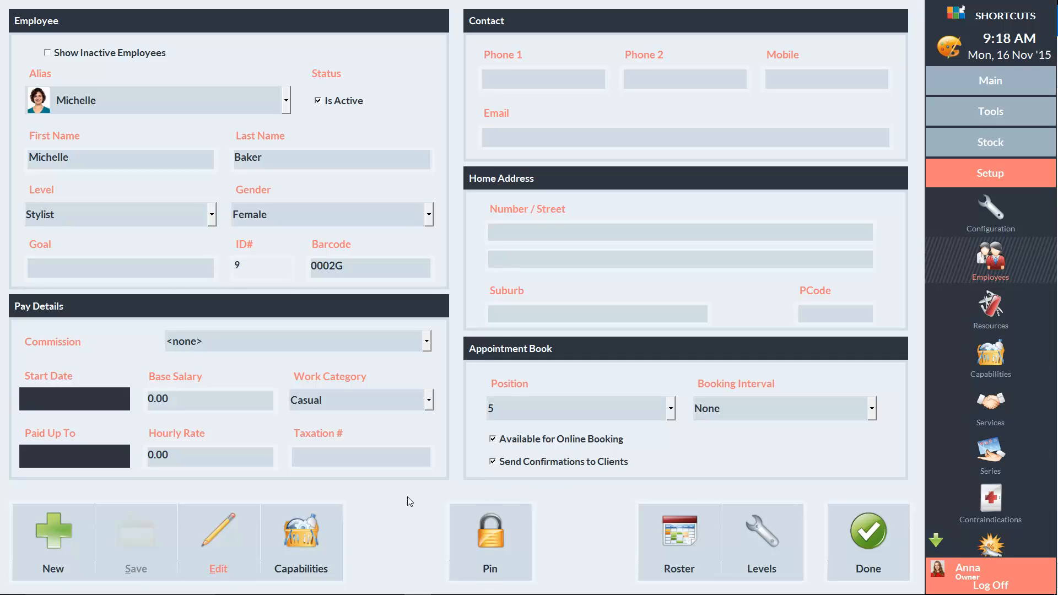
Step: Assign Michelle the Standard Waxing and Massage capabilities
click(301, 540)
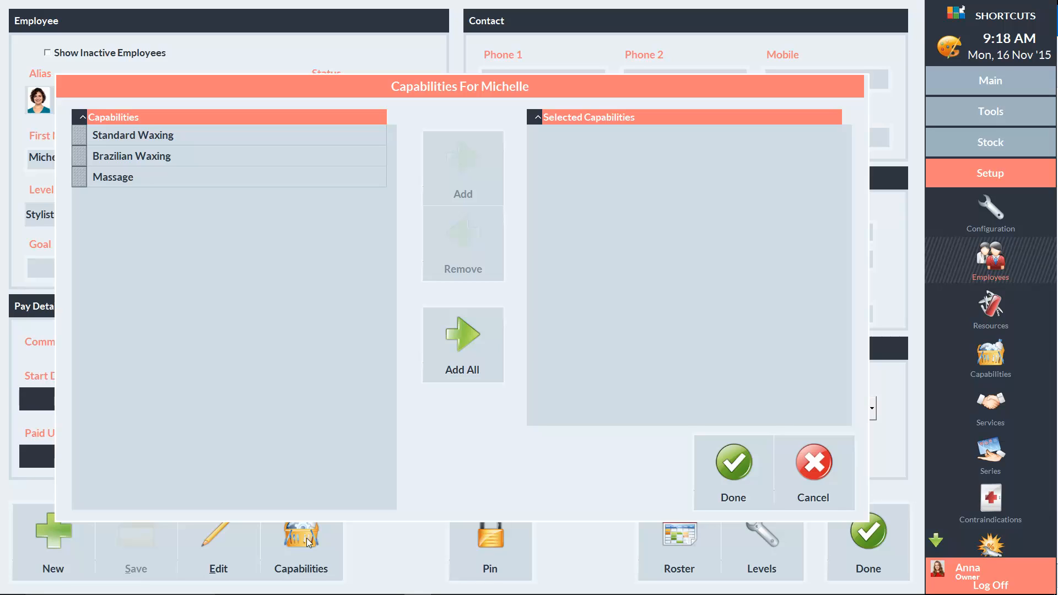
mouse_move(131, 427)
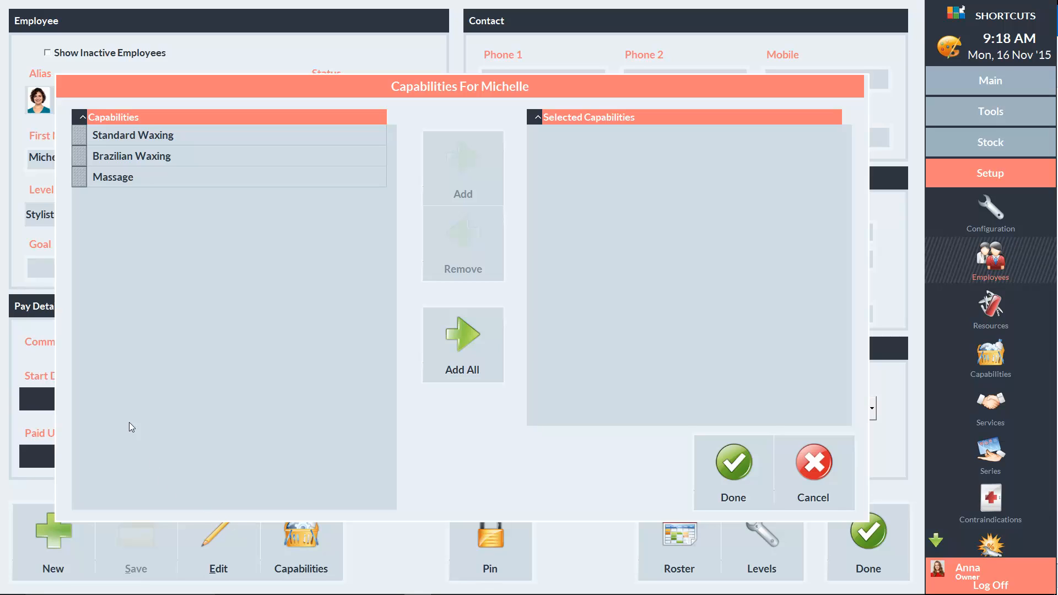
click(133, 135)
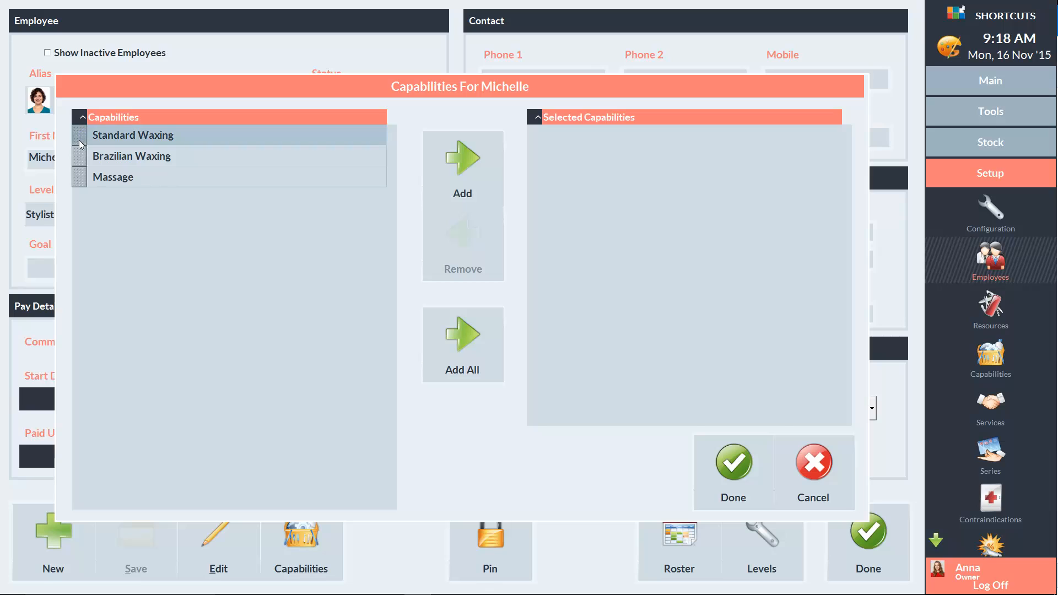
click(112, 177)
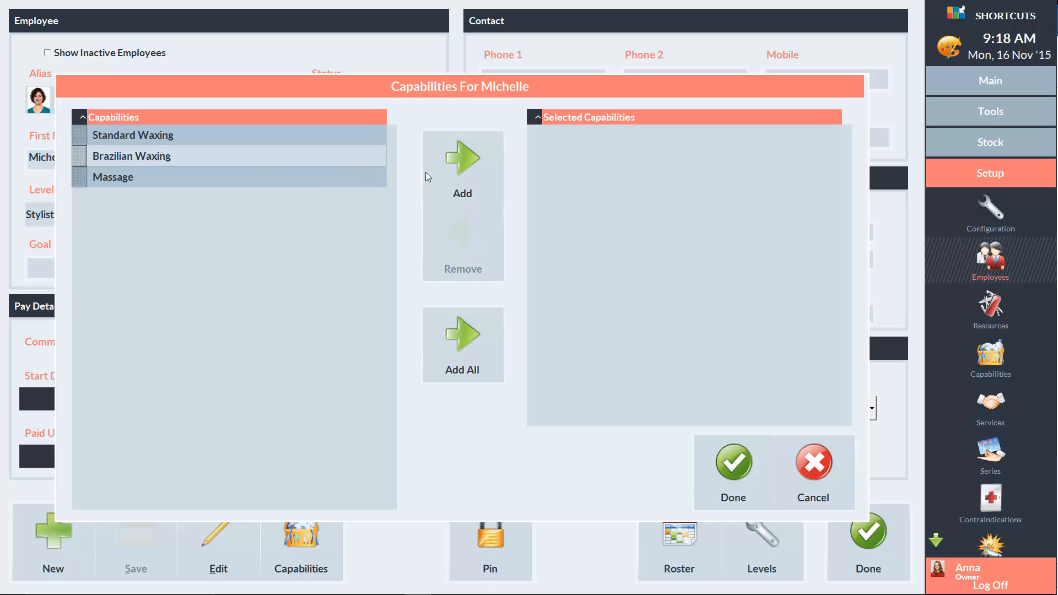
click(463, 162)
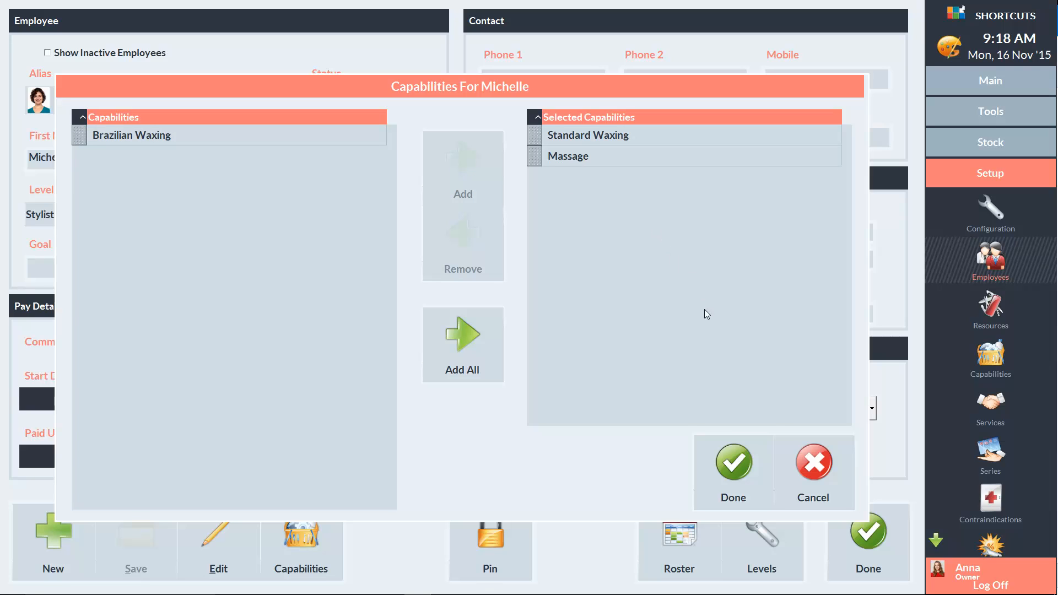
click(732, 469)
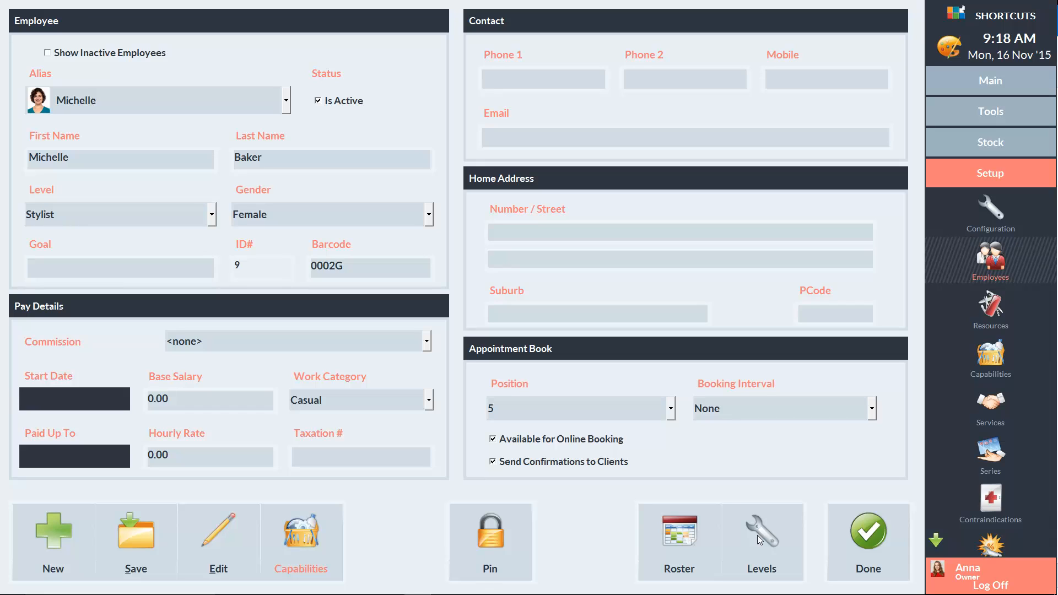
mouse_move(217, 537)
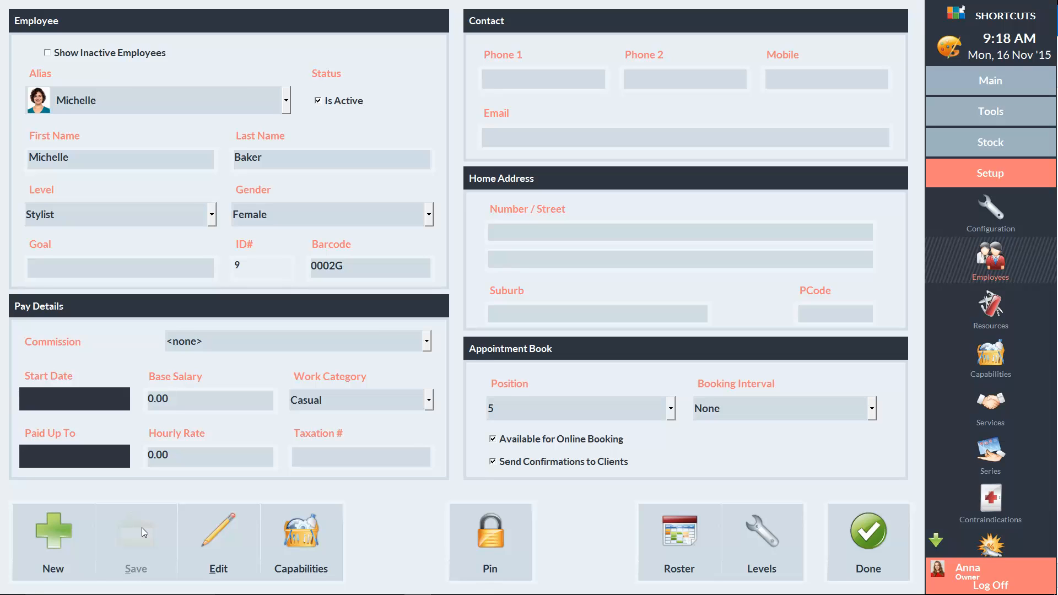
mouse_move(814, 538)
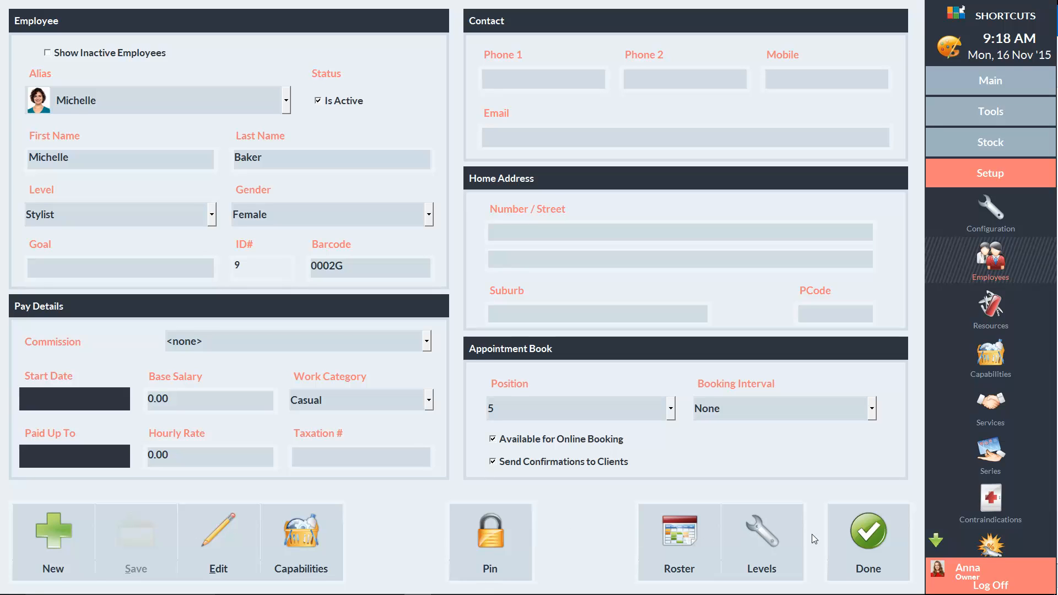
Step: Leave employee setup for the appointment book, now showing Michelle's column
click(868, 533)
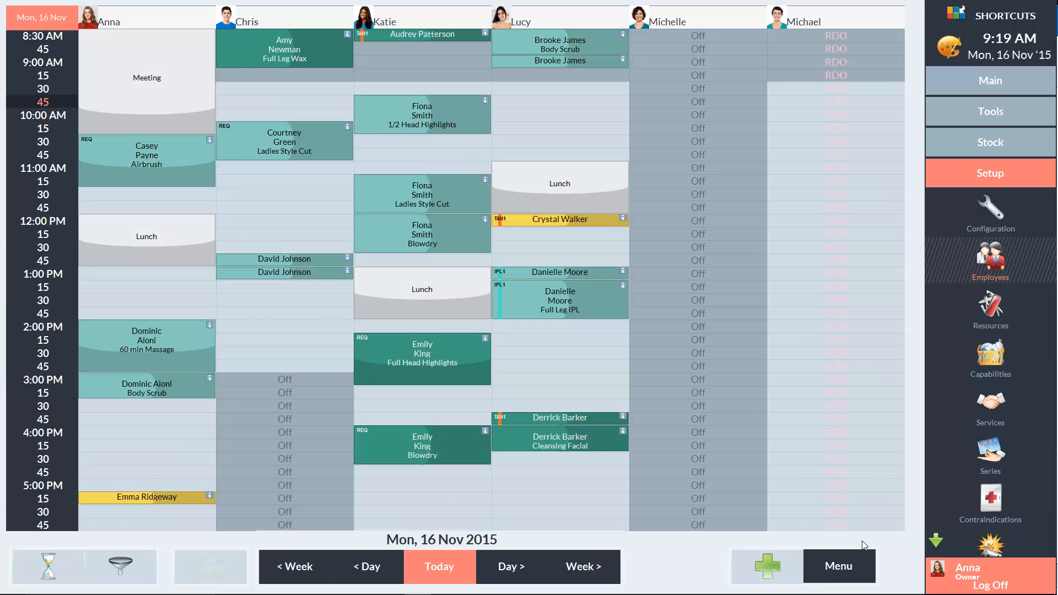